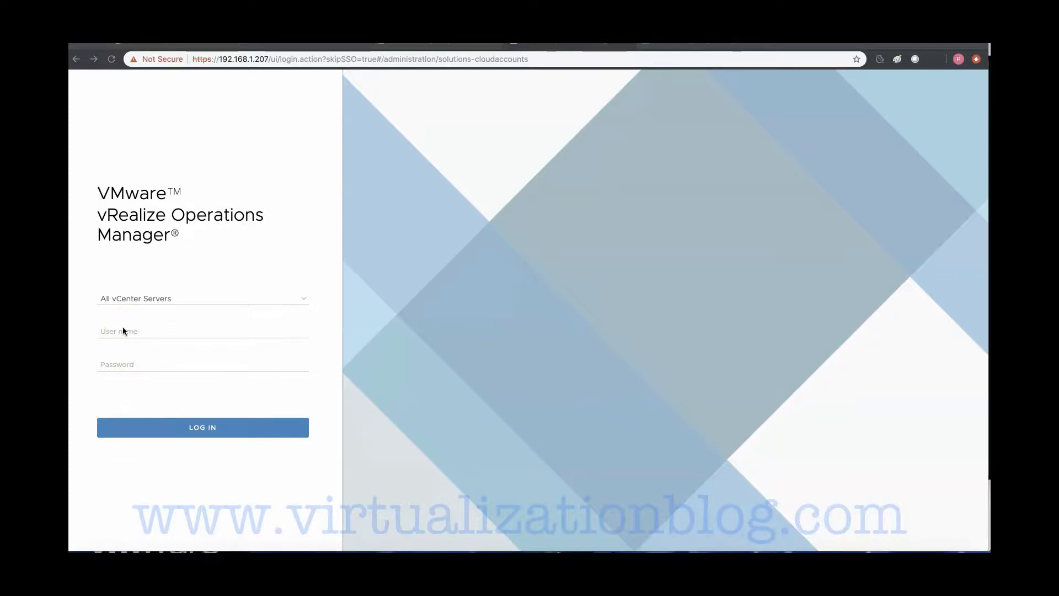
type("administrator@vsphere.local")
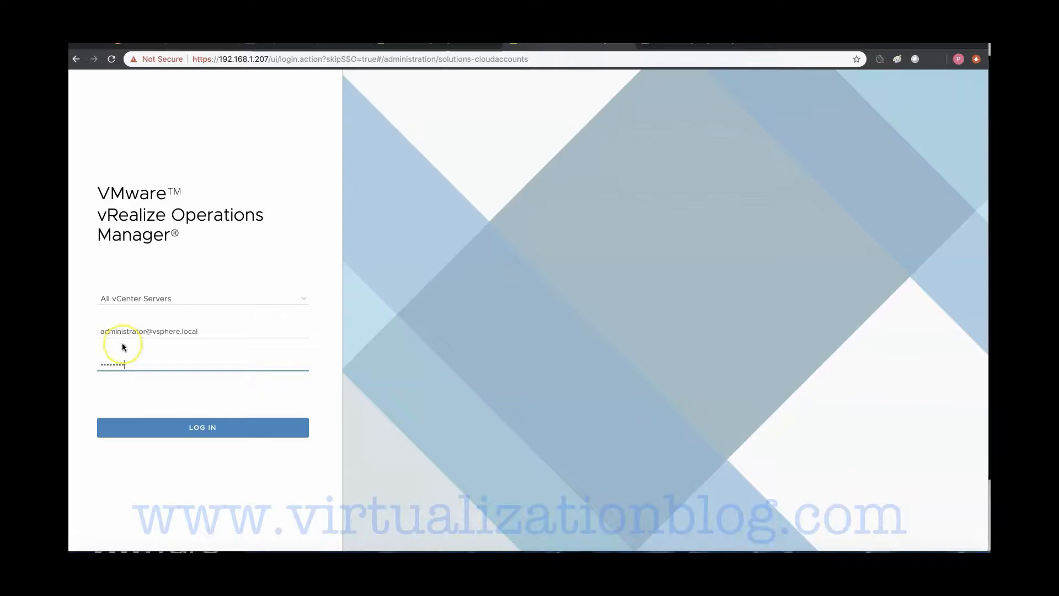
left_click(202, 427)
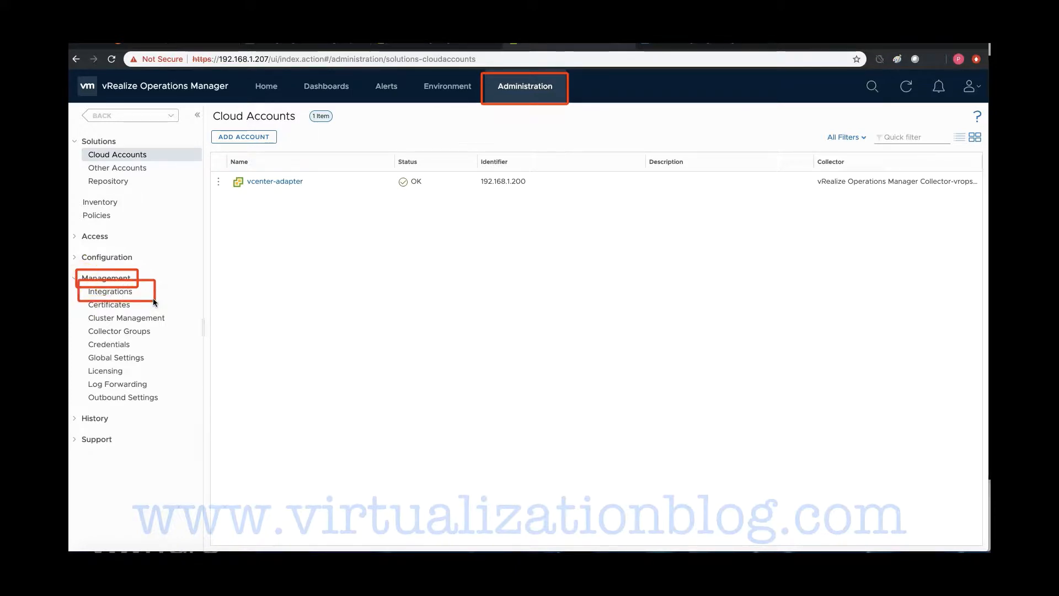
Step: Show the Integrations list under Administration > Management
left_click(110, 291)
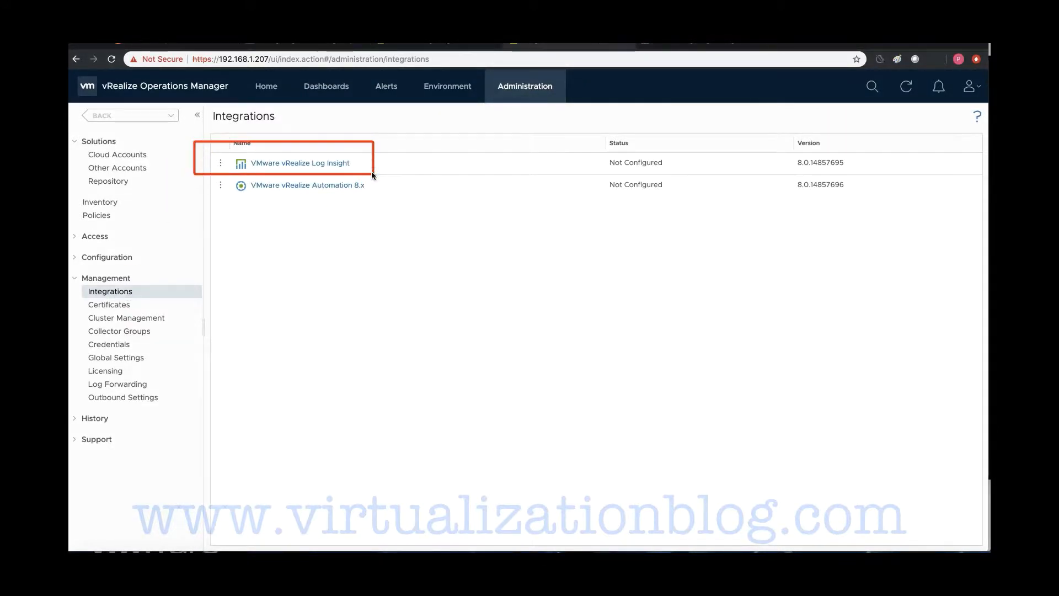
Step: Point the Log Insight integration at server 192.168.1.211, test the connection, save it and refresh to OK status
left_click(300, 163)
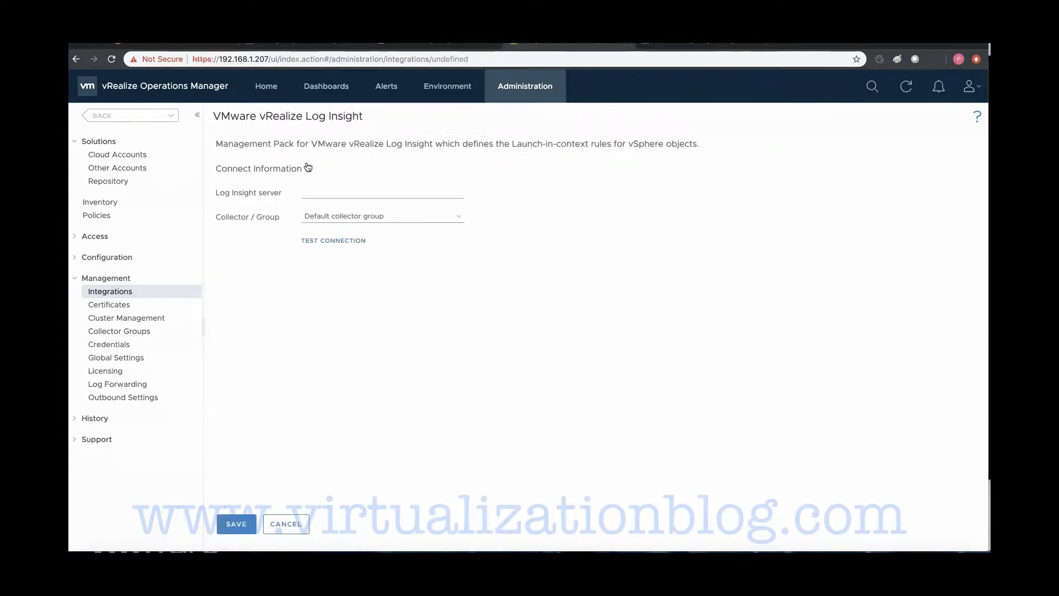
type("192.168.1.211")
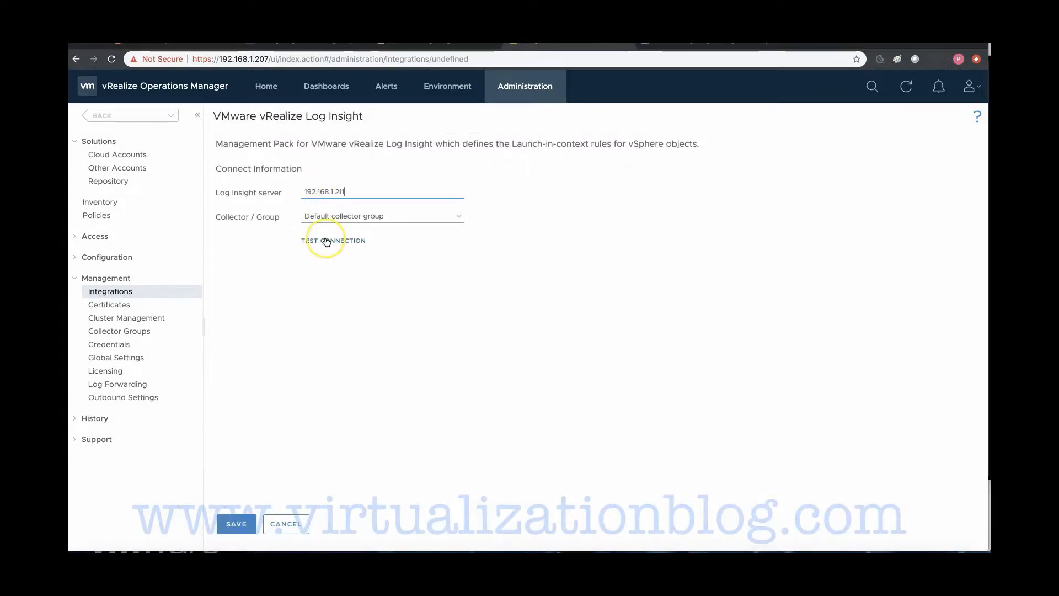
left_click(332, 240)
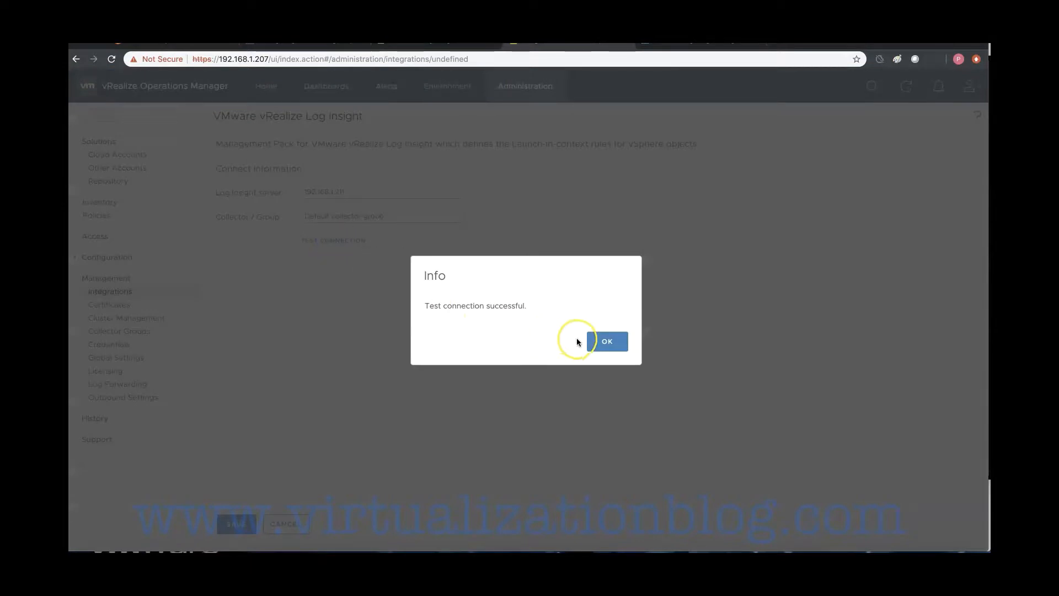
left_click(605, 341)
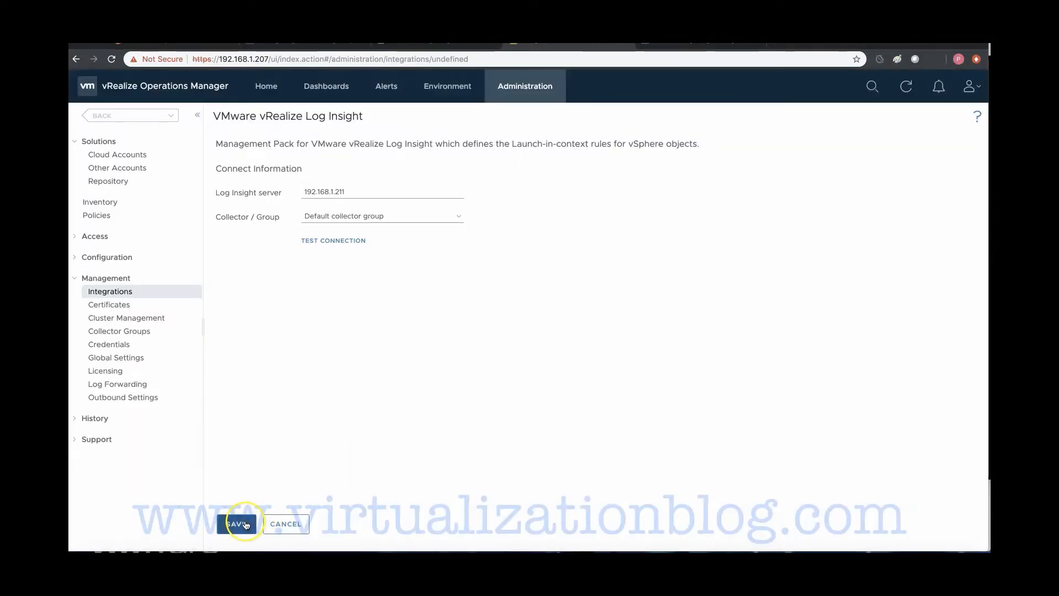
left_click(236, 523)
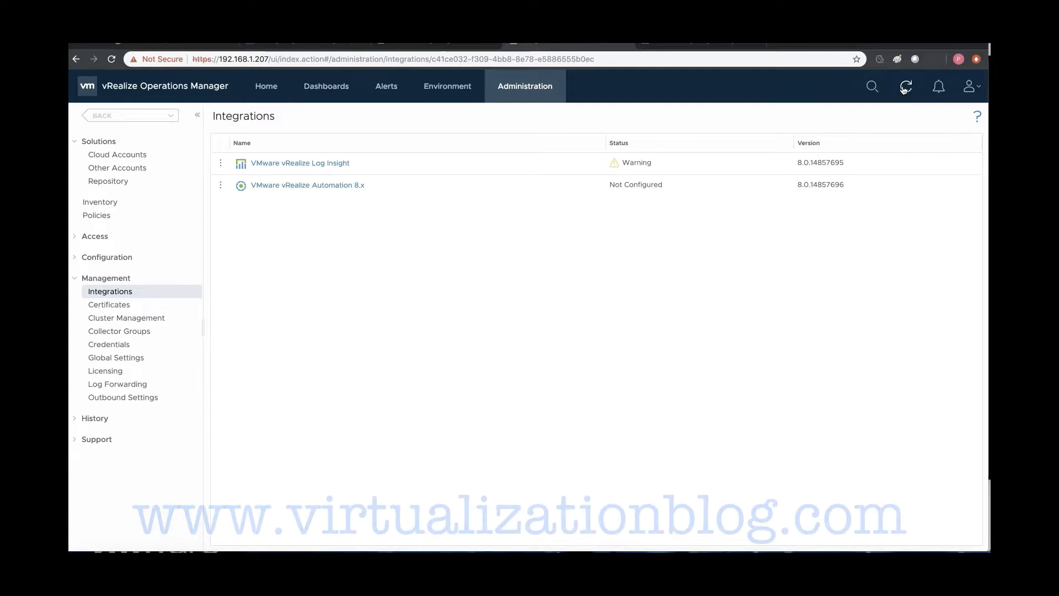
left_click(905, 86)
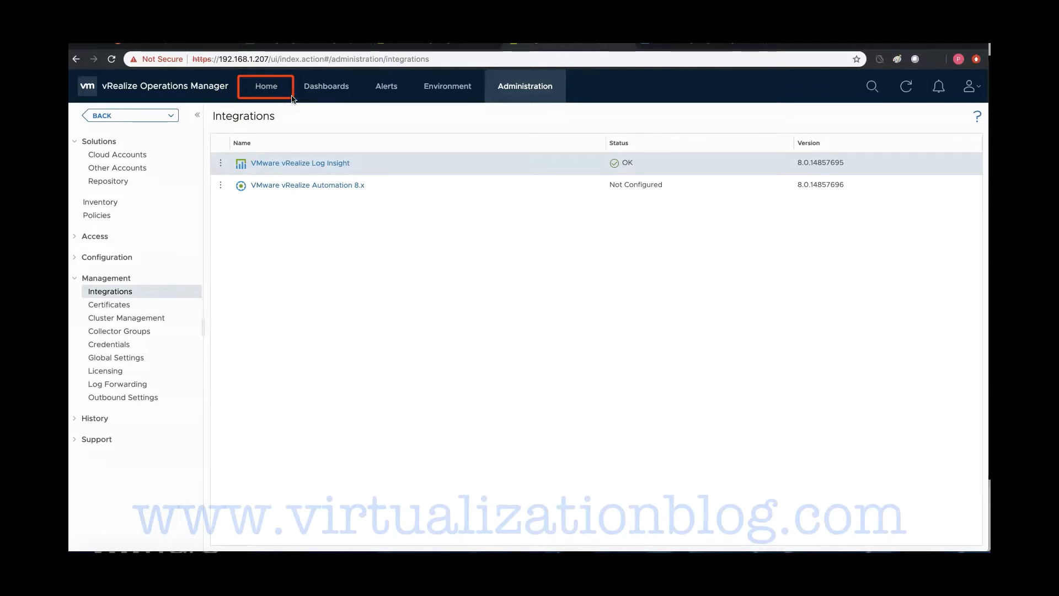
Step: Reach the Logs troubleshooting page from Home and sign in to Log Insight as admin
left_click(266, 86)
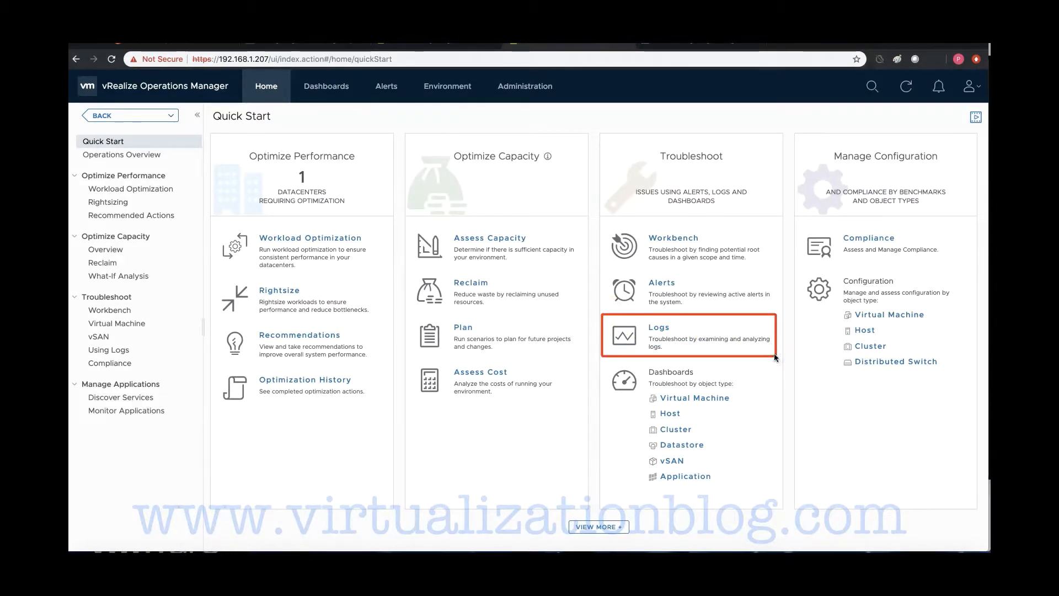
left_click(657, 326)
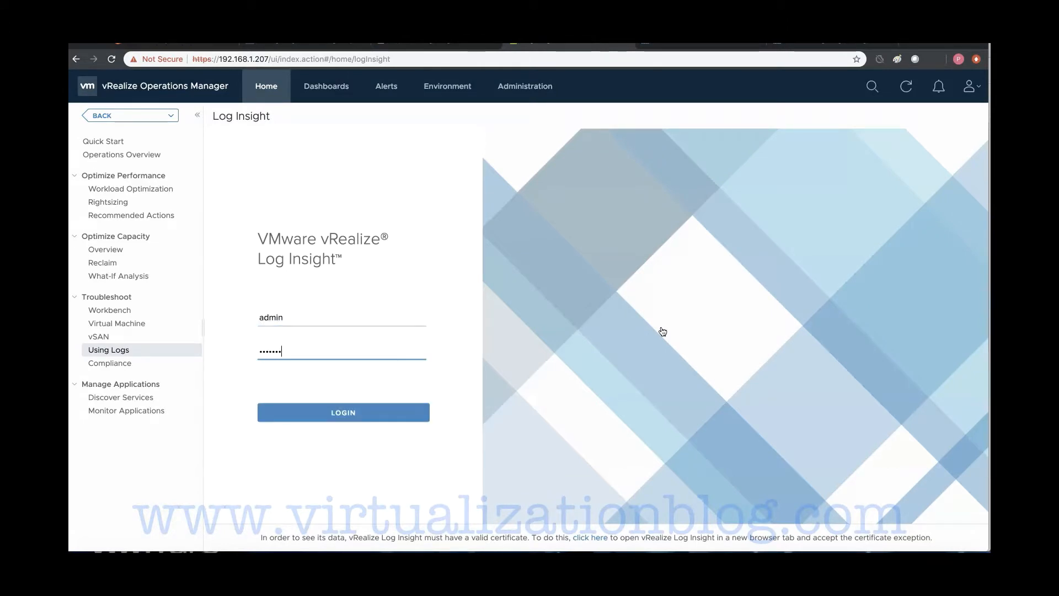
left_click(341, 411)
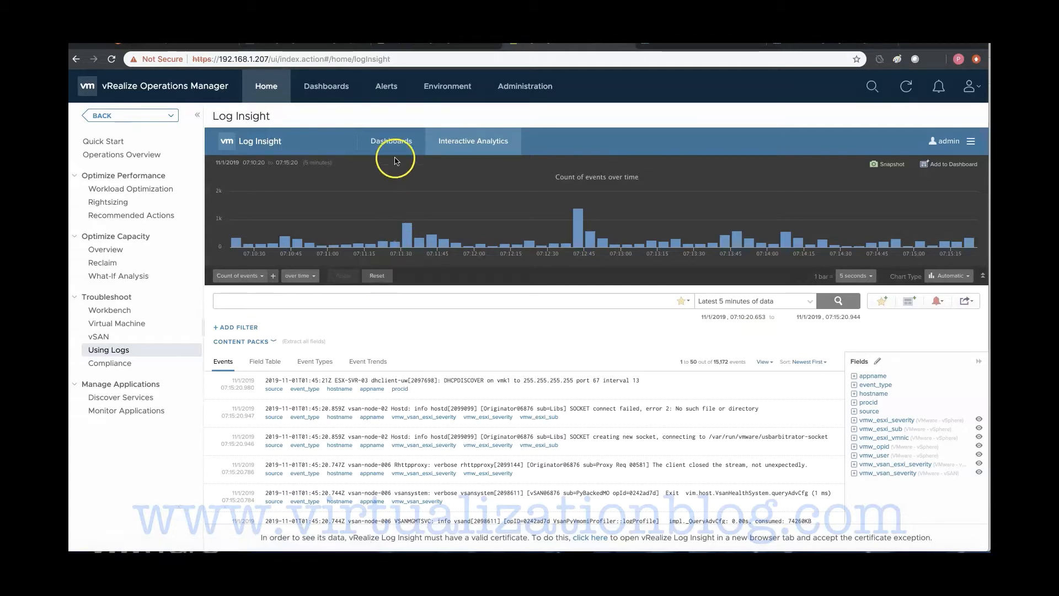
Step: Browse the Log Insight dashboards to All Nodes - Overview under VMware - vRops 6.7+
left_click(390, 140)
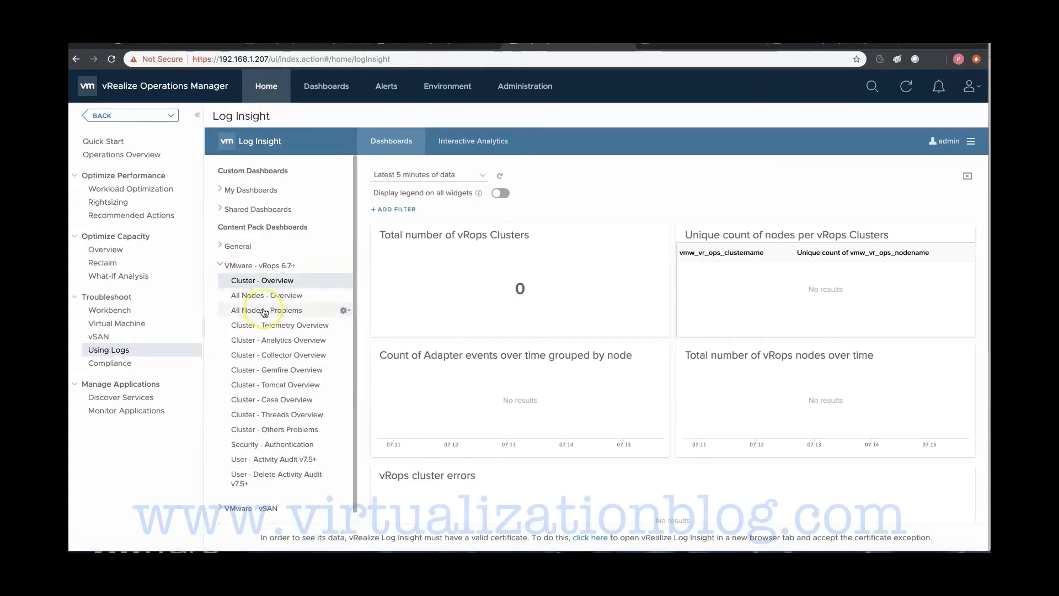
left_click(265, 296)
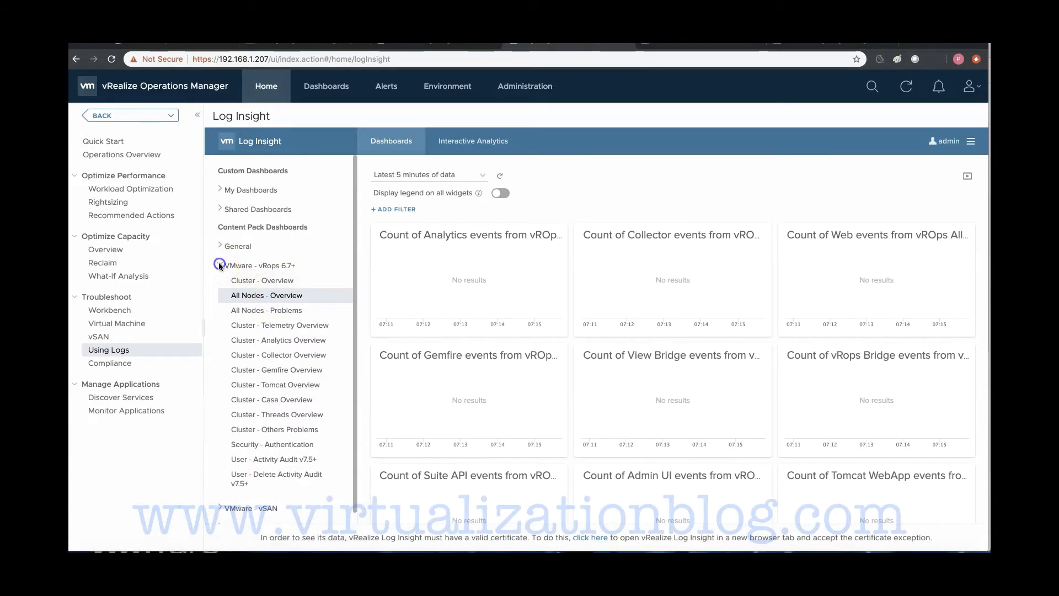
left_click(222, 285)
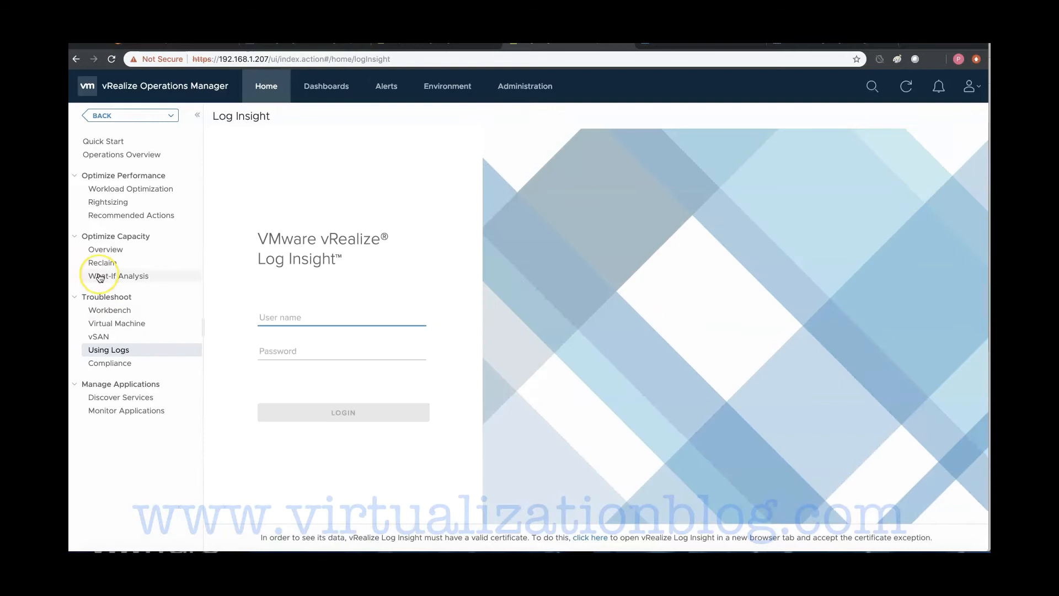
Step: Locate the Log Insight Adapter Instance in Administration > Inventory and view its Manage Services tab
left_click(524, 86)
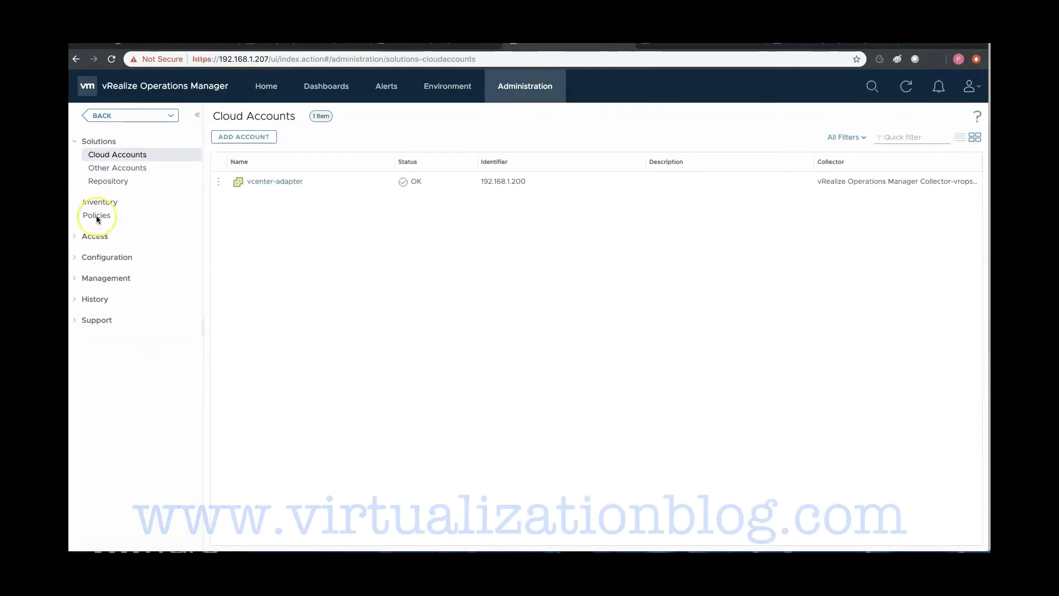
left_click(100, 201)
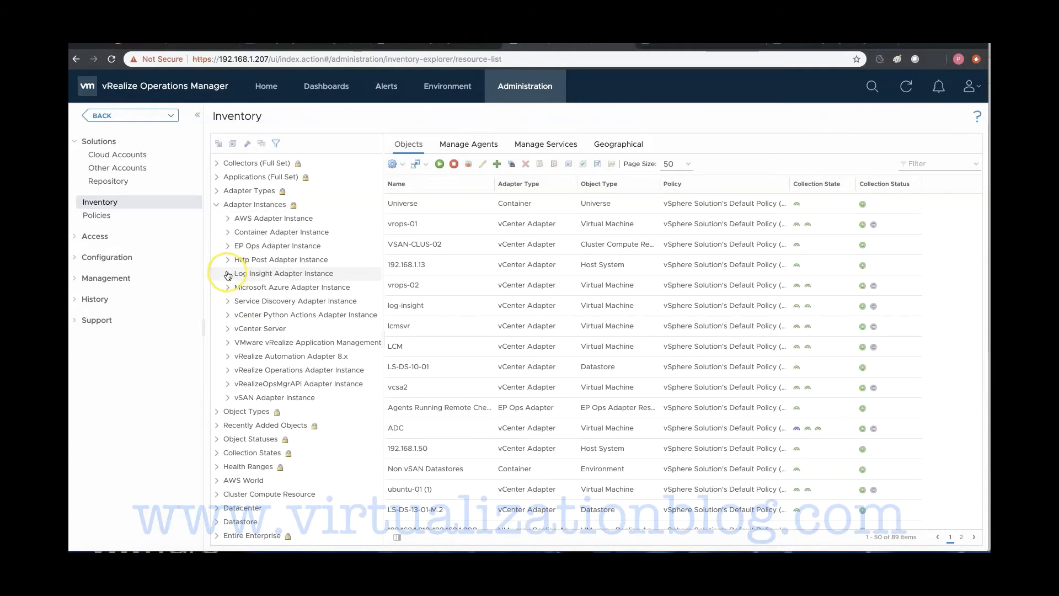
left_click(227, 274)
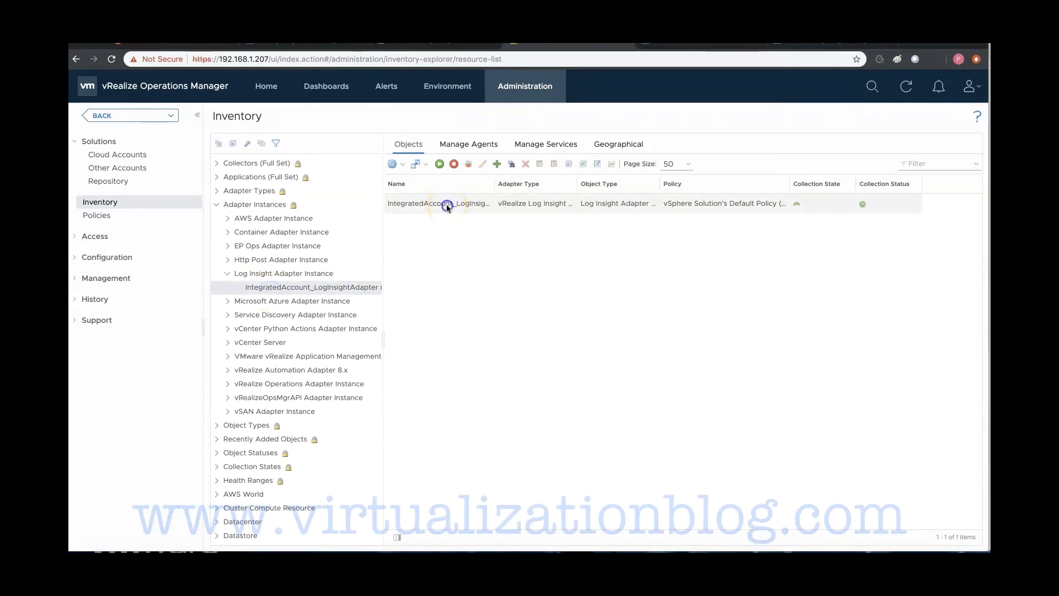
left_click(617, 144)
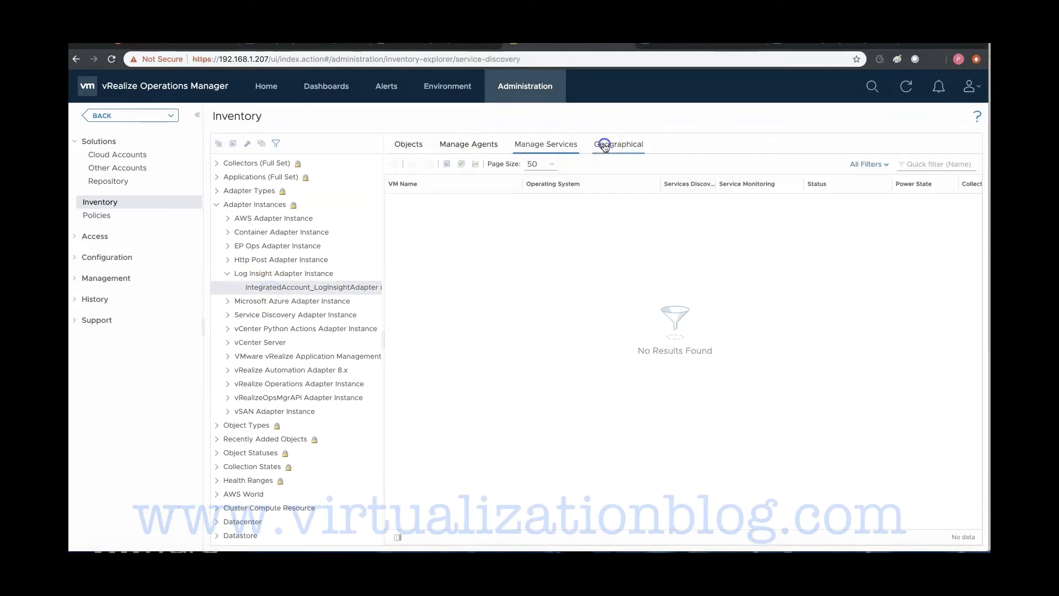